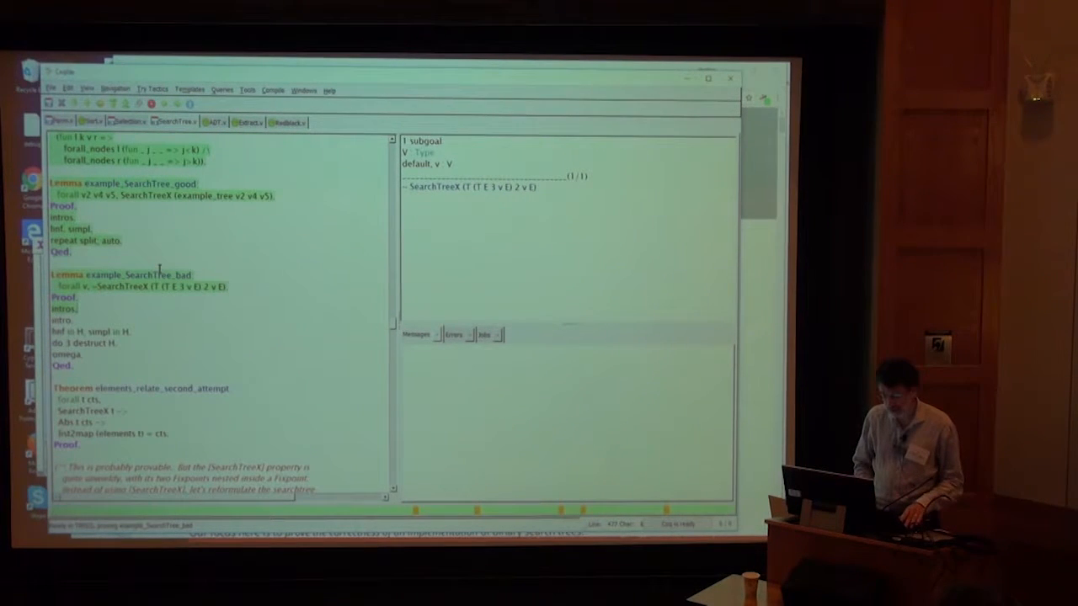
# Advance the example_SearchTree_bad check by one command with Ctrl+Down.
pyautogui.press('Down')
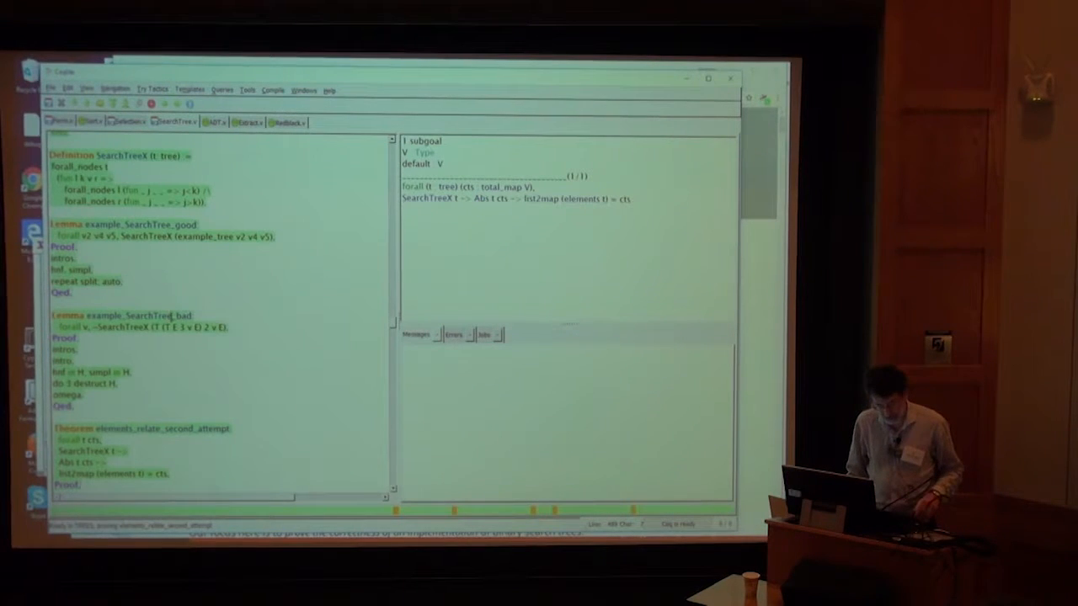
# Scroll the script down toward the elements_relate_second_attempt statement.
pyautogui.scroll(-3)
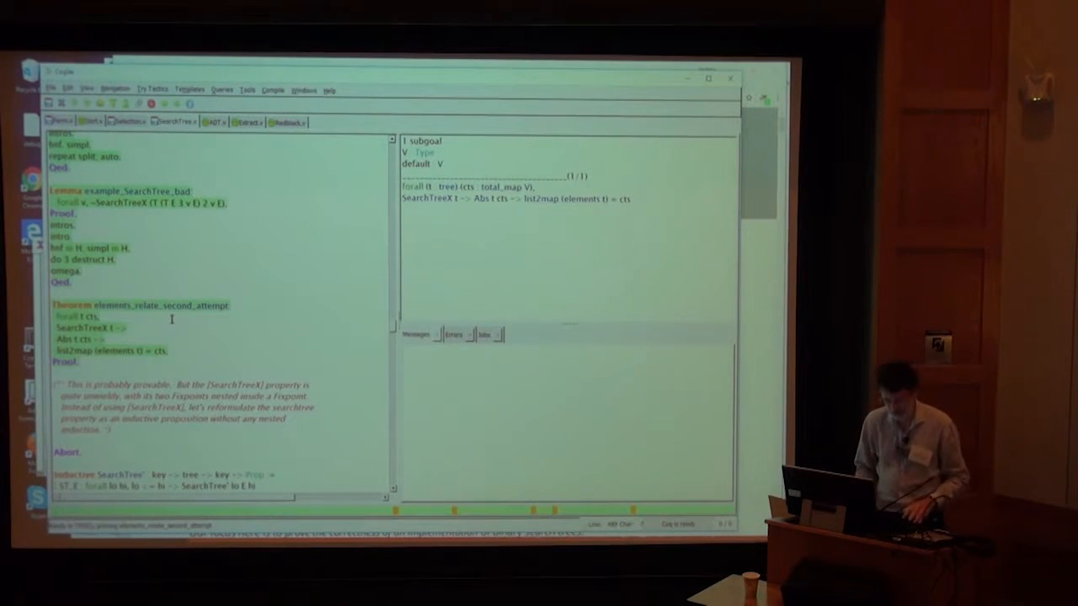
# Scroll down past the Abort and the SearchTree' inductive definitions.
pyautogui.scroll(-3)
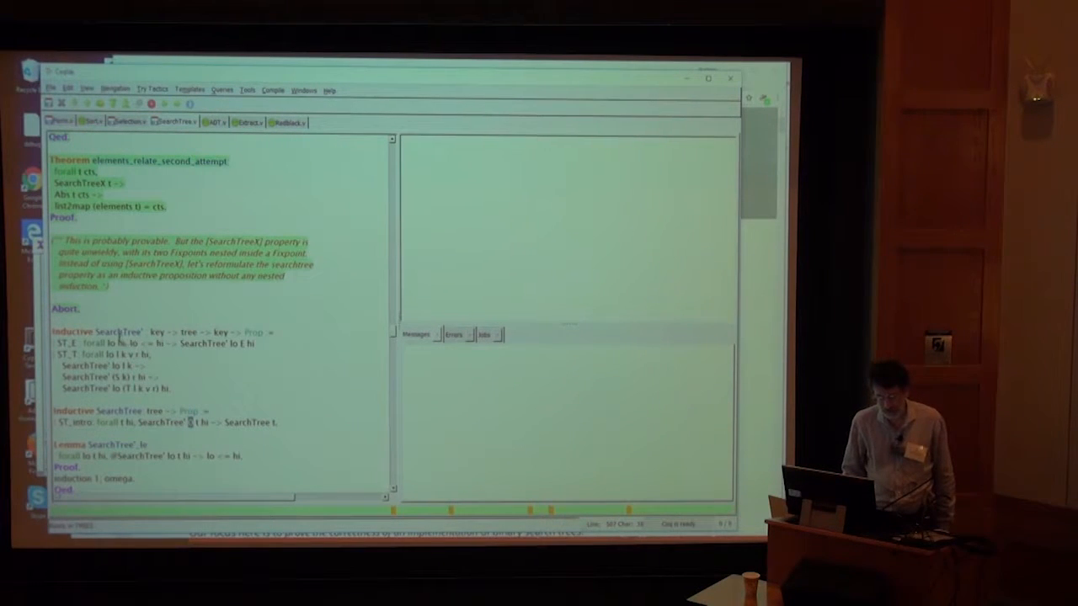
# Select script text around the SearchTree'_le lemma.
pyautogui.moveTo(52, 332); pyautogui.dragTo(167, 388)
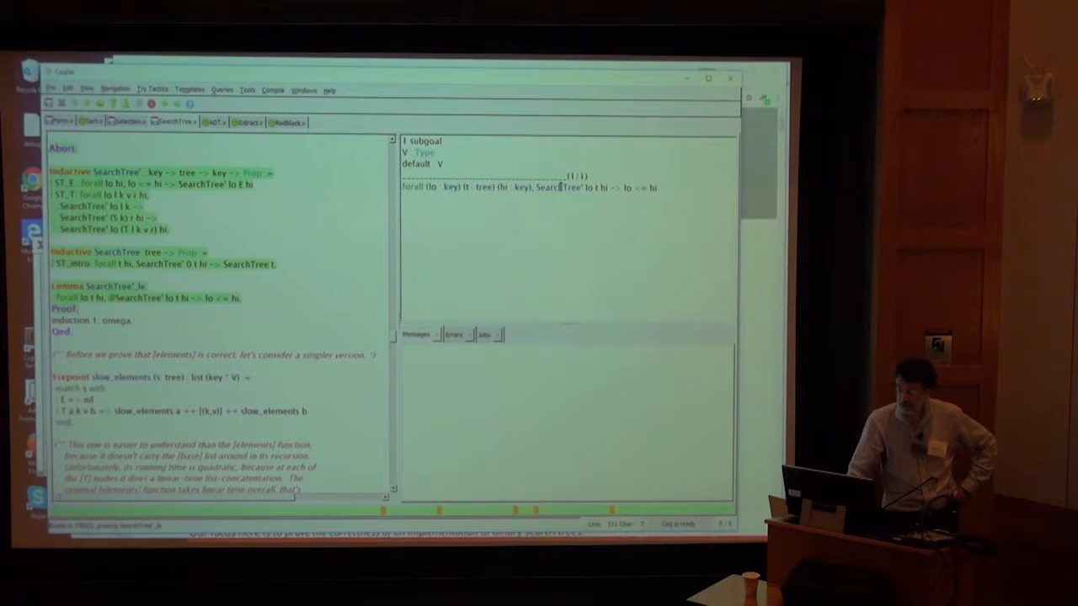
pyautogui.doubleClick(559, 187)
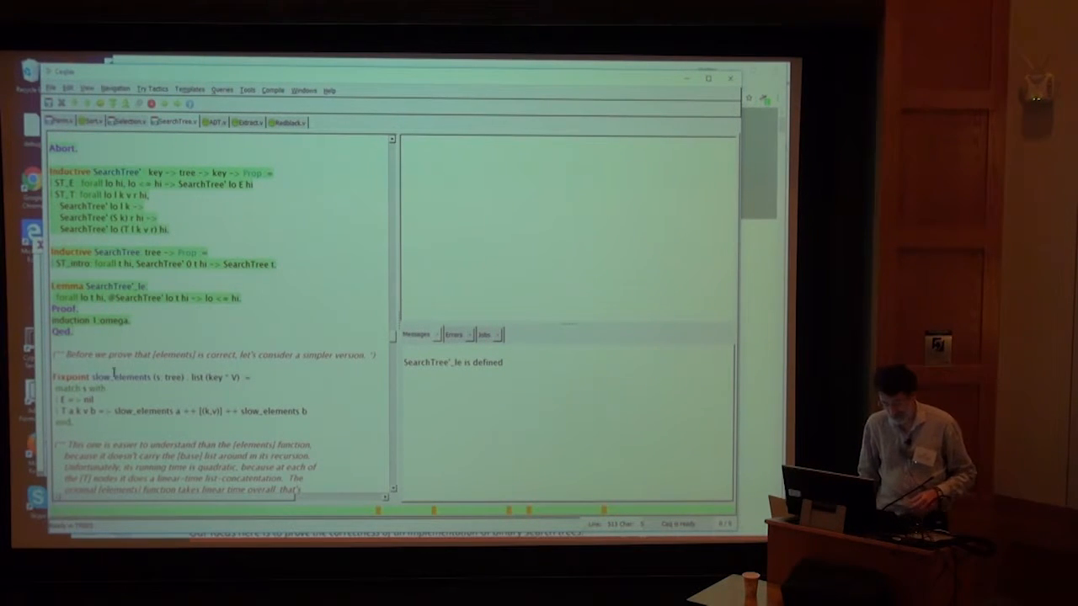
# Select words in the slow_elements Fixpoint to place the cursor after it.
pyautogui.doubleClick(126, 377)
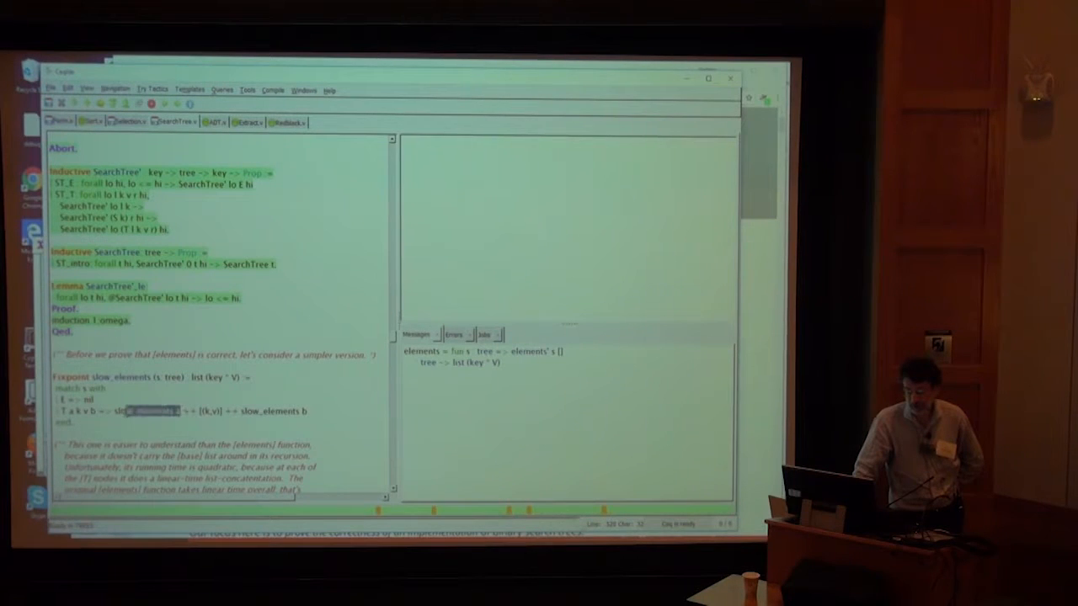
pyautogui.doubleClick(143, 411)
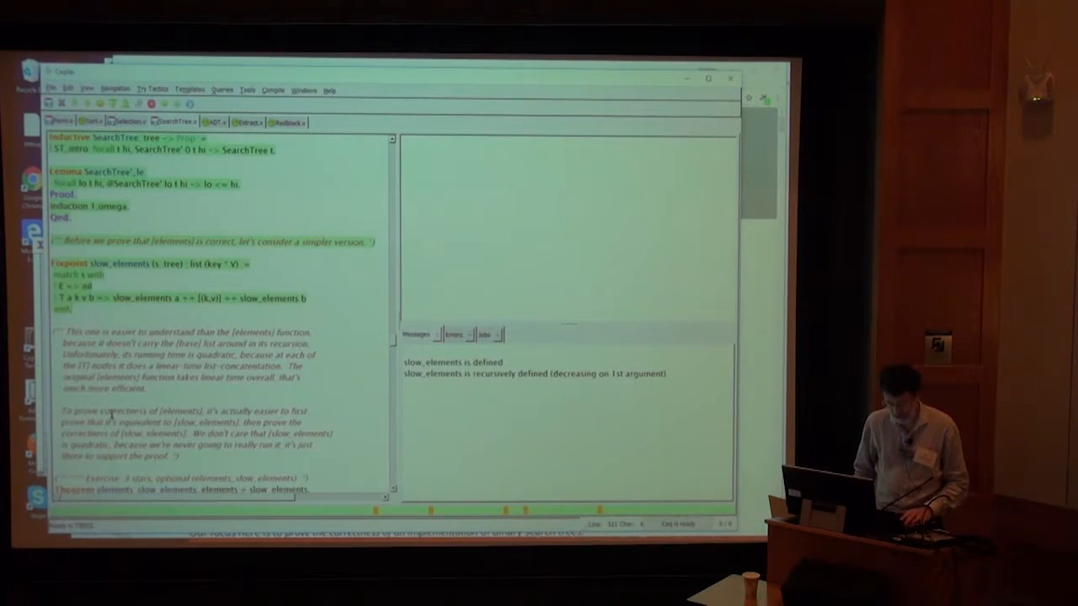
# Scroll down and place the cursor near the slow_elements_range Proof.
pyautogui.scroll(-3)
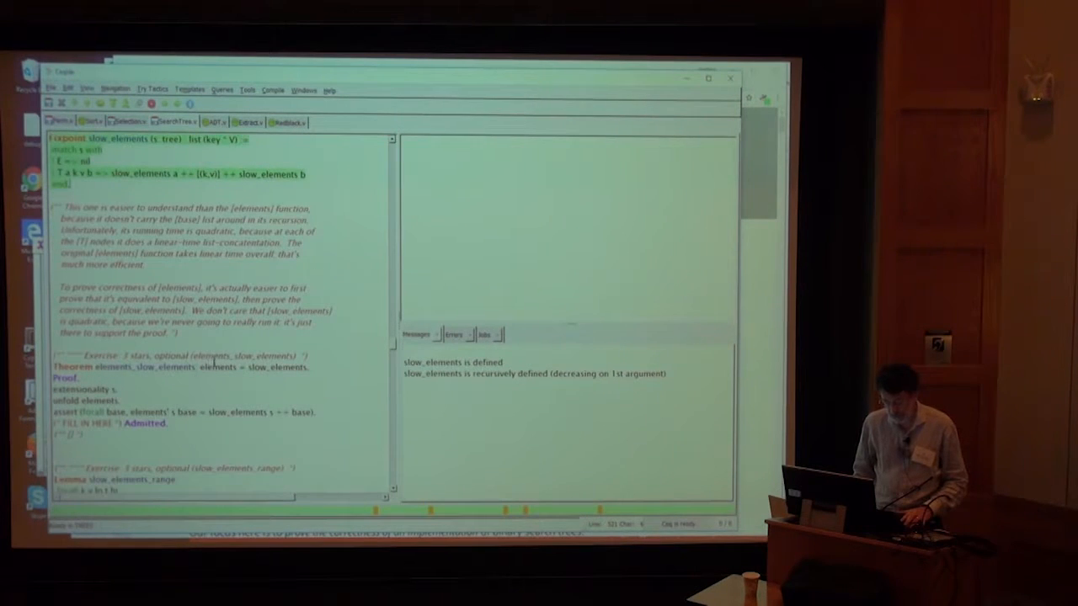
pyautogui.doubleClick(278, 367)
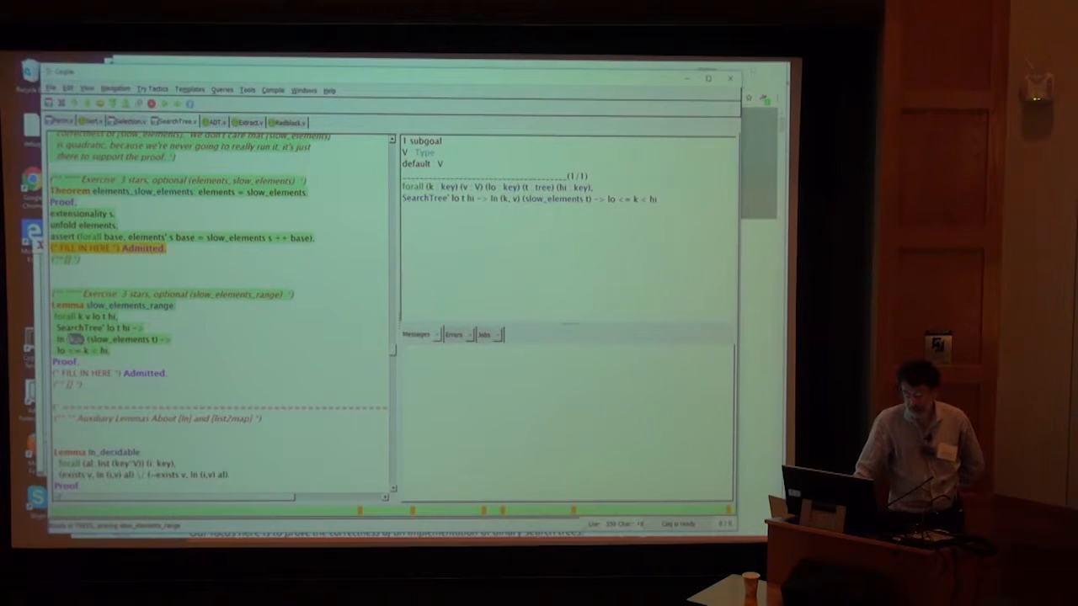
# Select a word at slow_elements_range's Admitted, then scroll toward in_decidable.
pyautogui.doubleClick(110, 339)
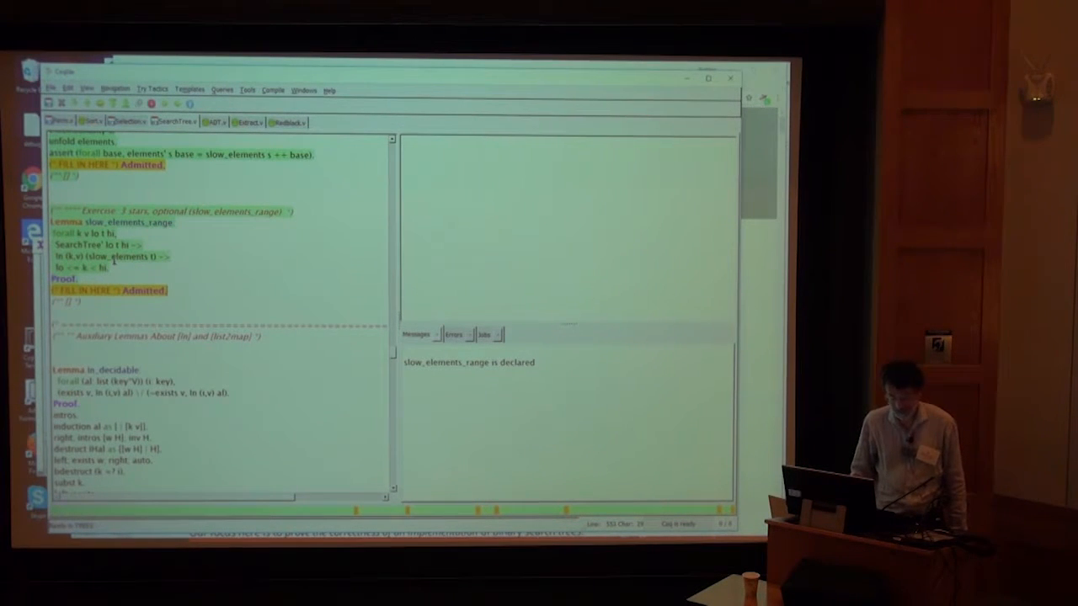
pyautogui.scroll(-3)
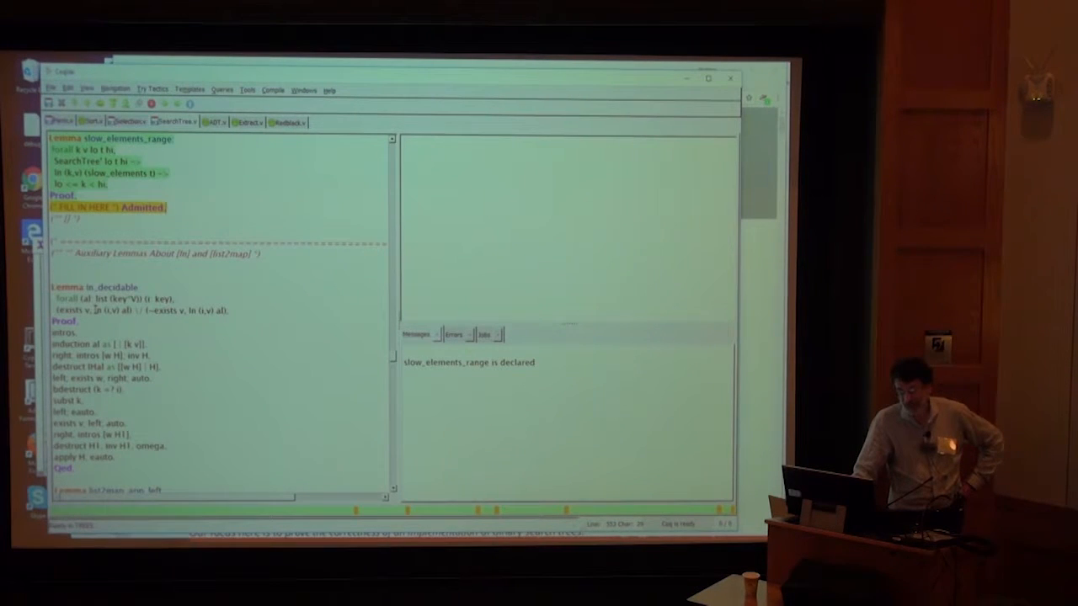
pyautogui.doubleClick(113, 311)
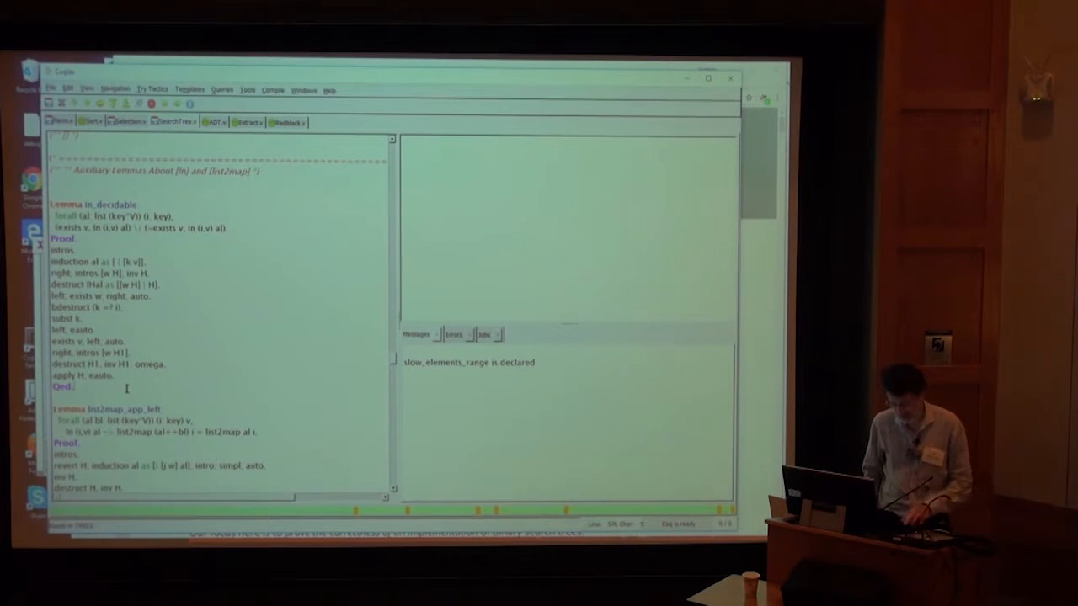
pyautogui.scroll(-3)
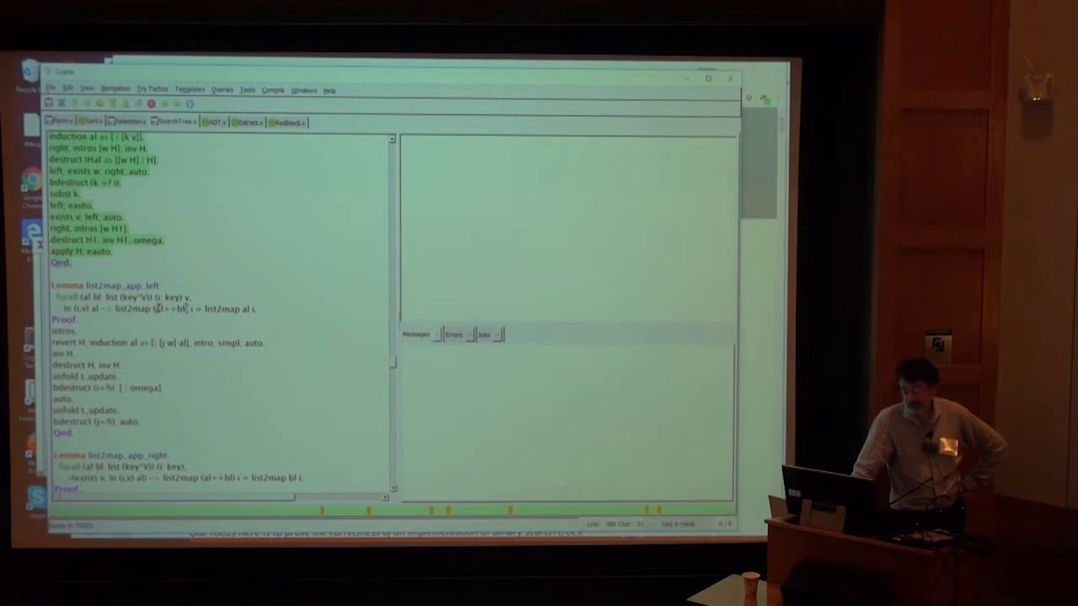
# Select part of the list2map_app_left statement, then scroll further down.
pyautogui.doubleClick(173, 309)
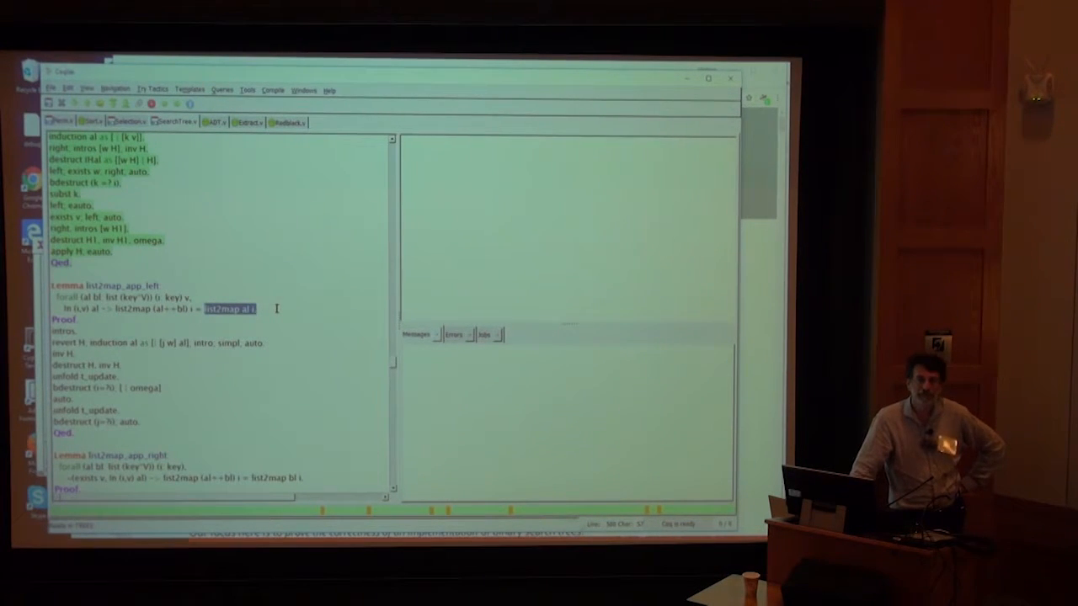
pyautogui.scroll(-3)
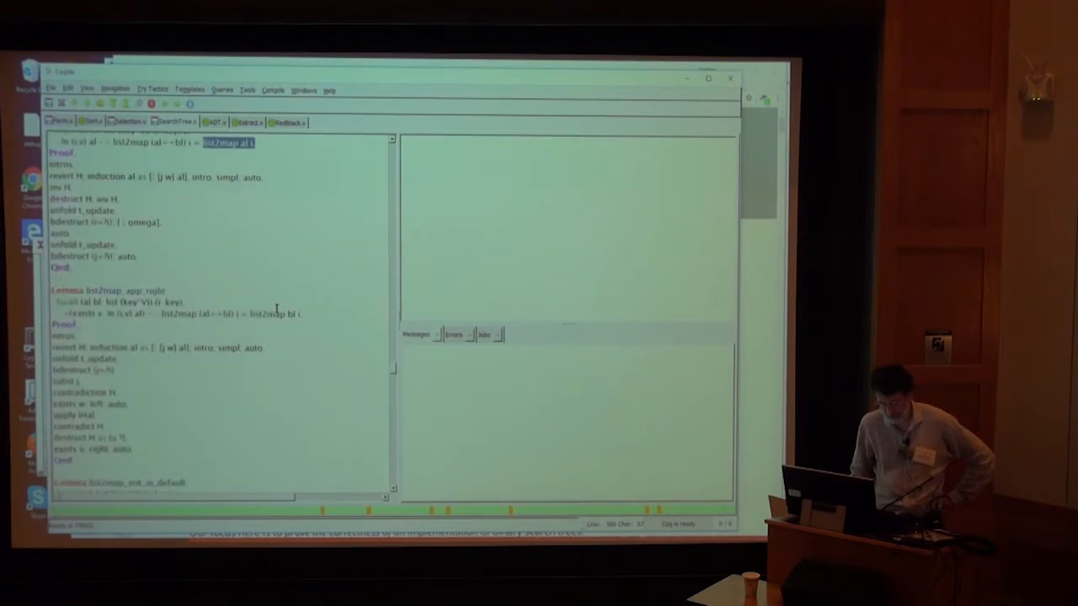
# Scroll past the list2map_app_left proof and select the right side of list2map_app_right.
pyautogui.scroll(-3)
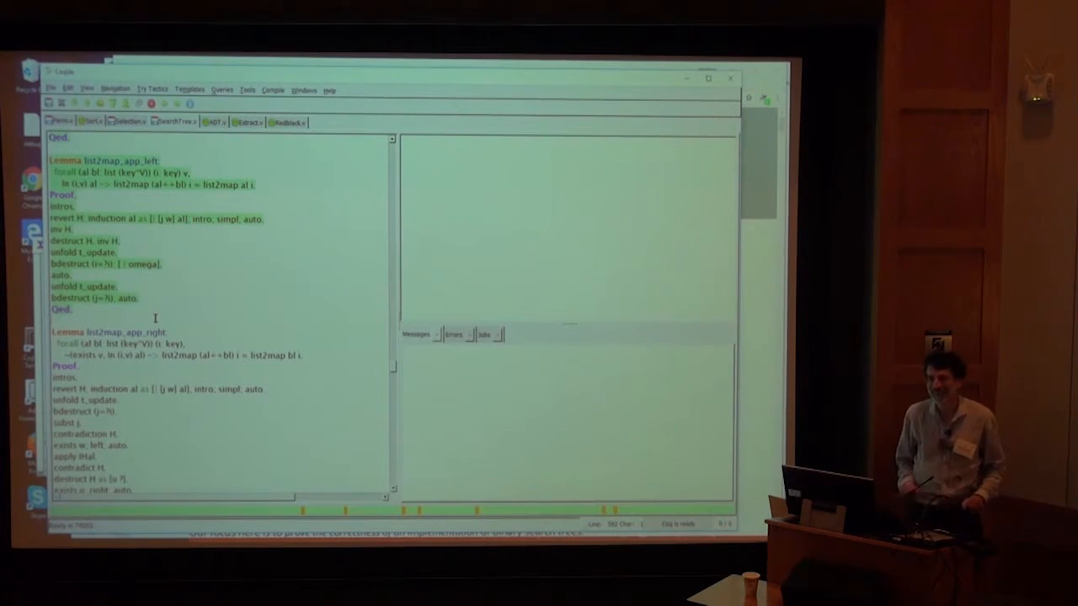
pyautogui.scroll(-3)
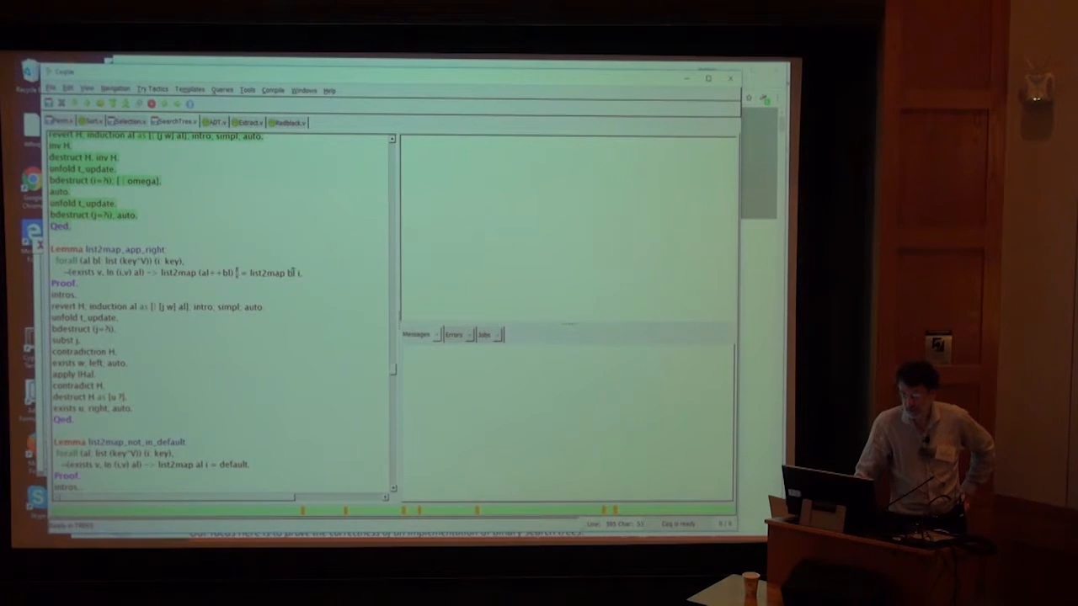
pyautogui.doubleClick(274, 272)
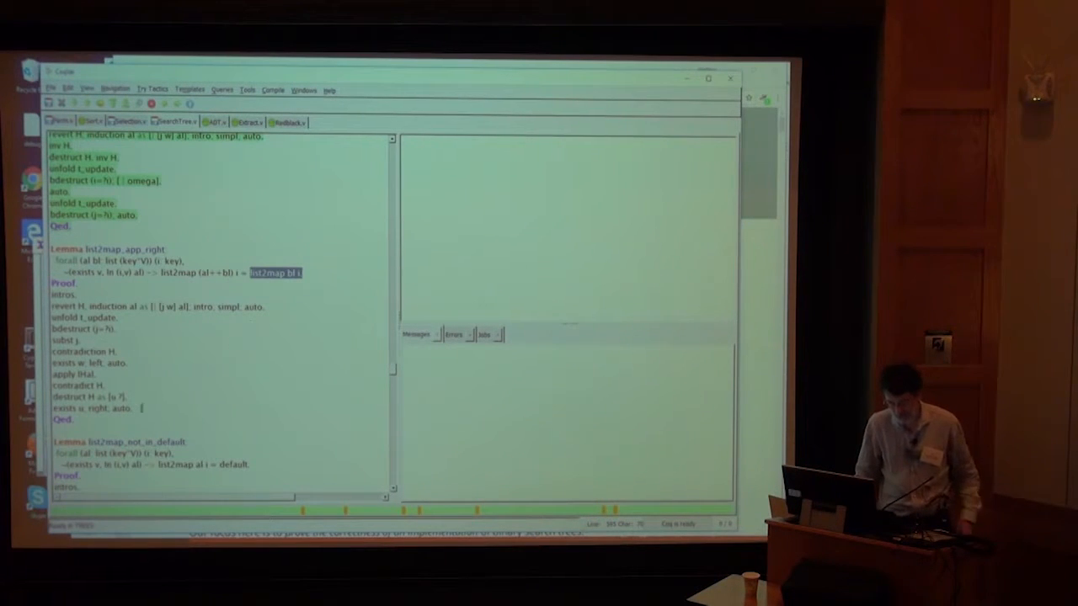
# Scroll down and select part of the list2map_not_in_default statement.
pyautogui.scroll(-3)
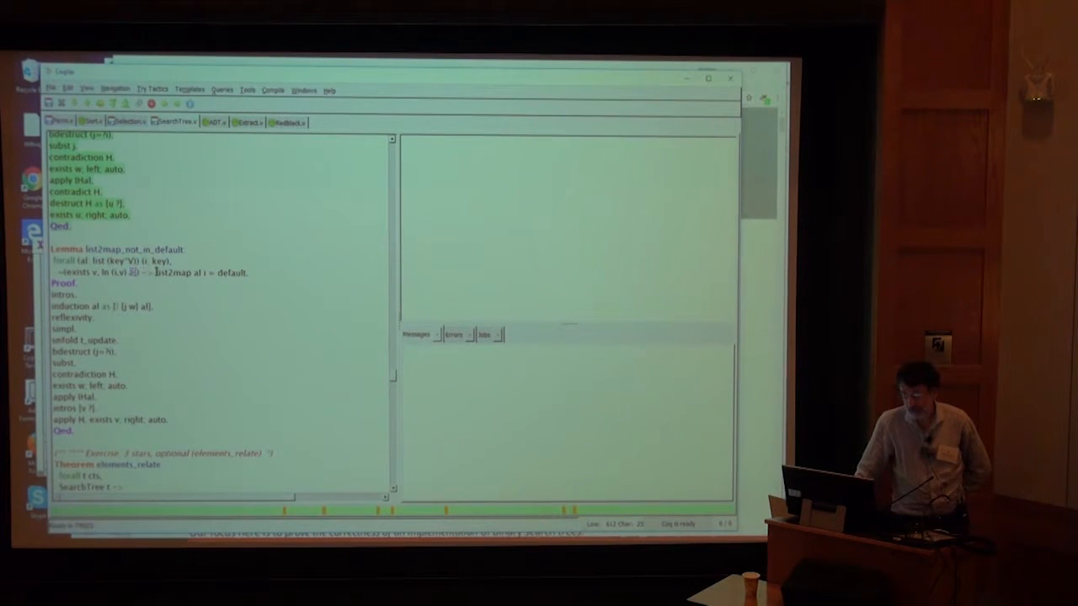
pyautogui.doubleClick(177, 273)
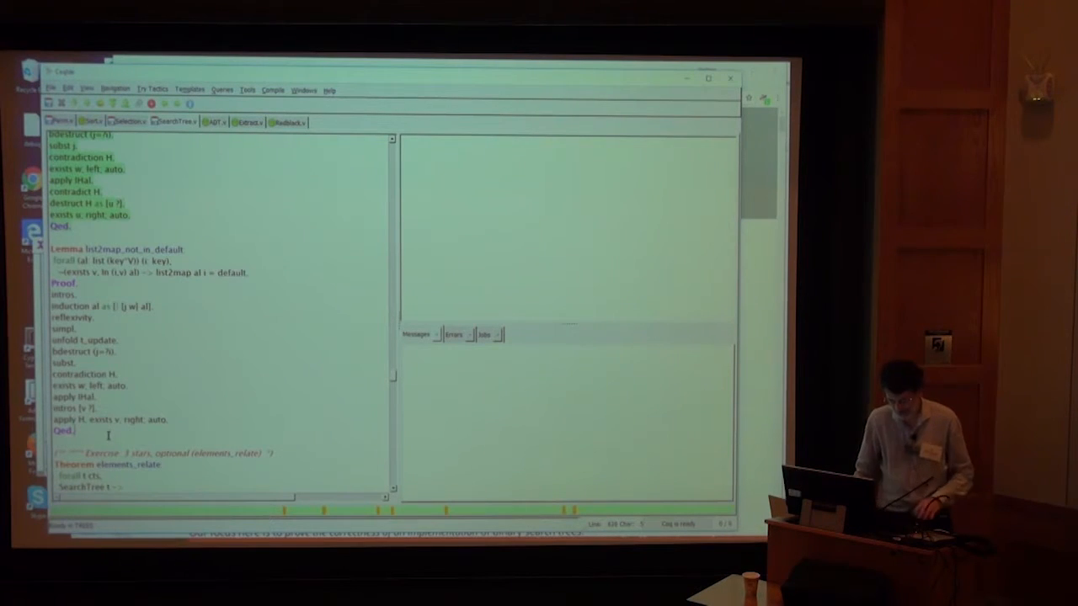
# Step through the elements_relate proof until the list2map goal with the Hleft hypothesis appears.
pyautogui.scroll(-3)
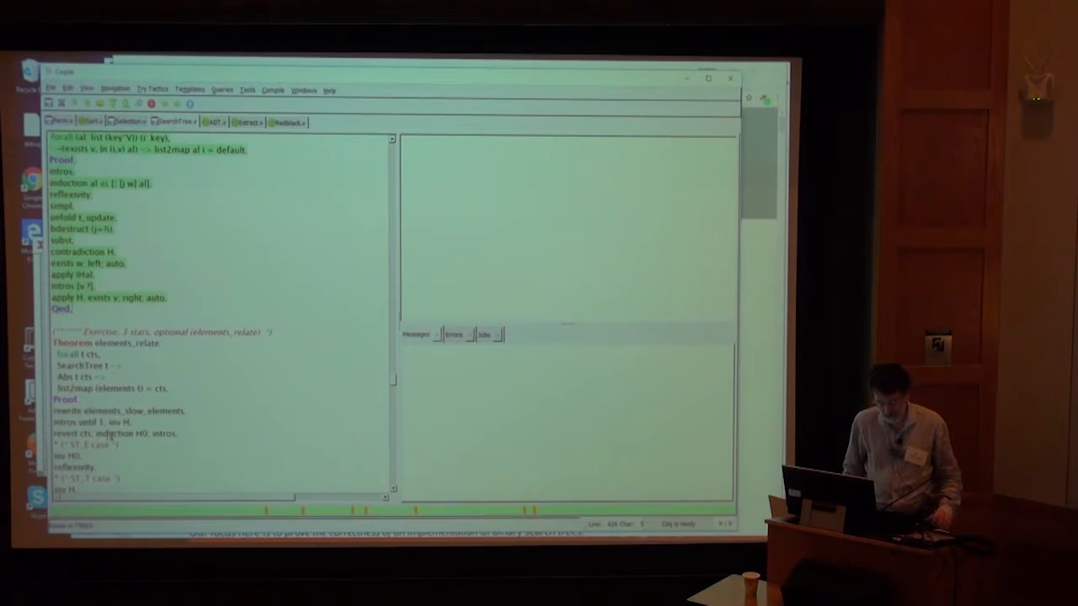
pyautogui.scroll(-3)
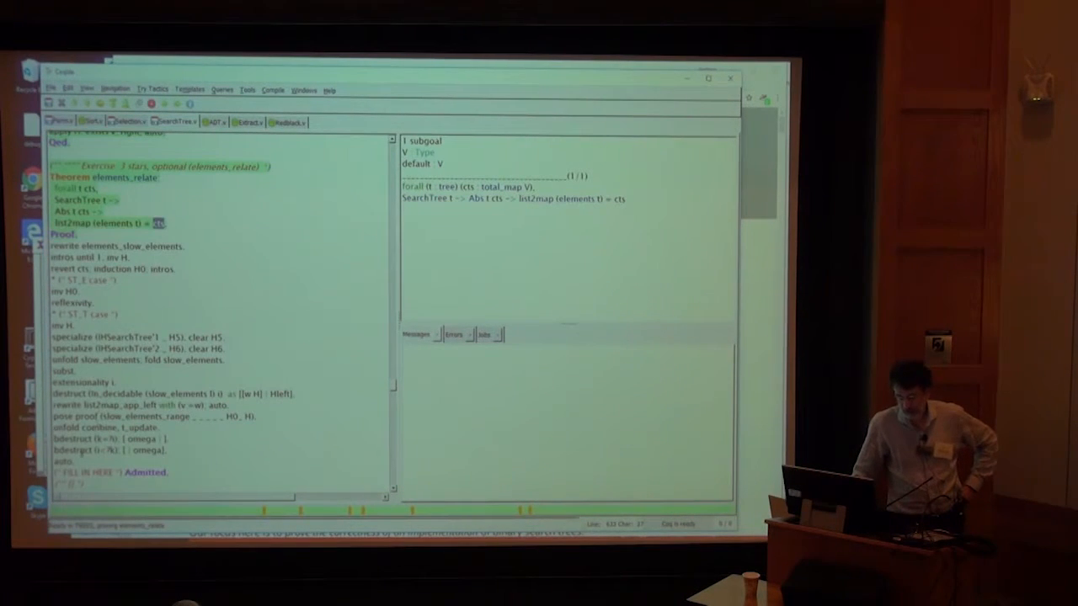
pyautogui.scroll(-3)
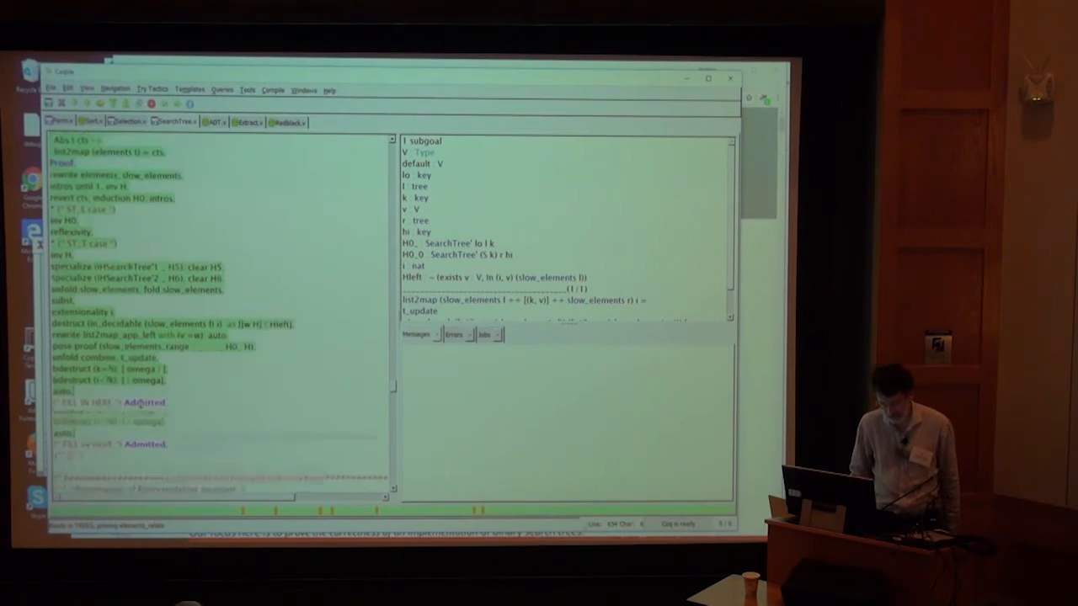
pyautogui.scroll(-3)
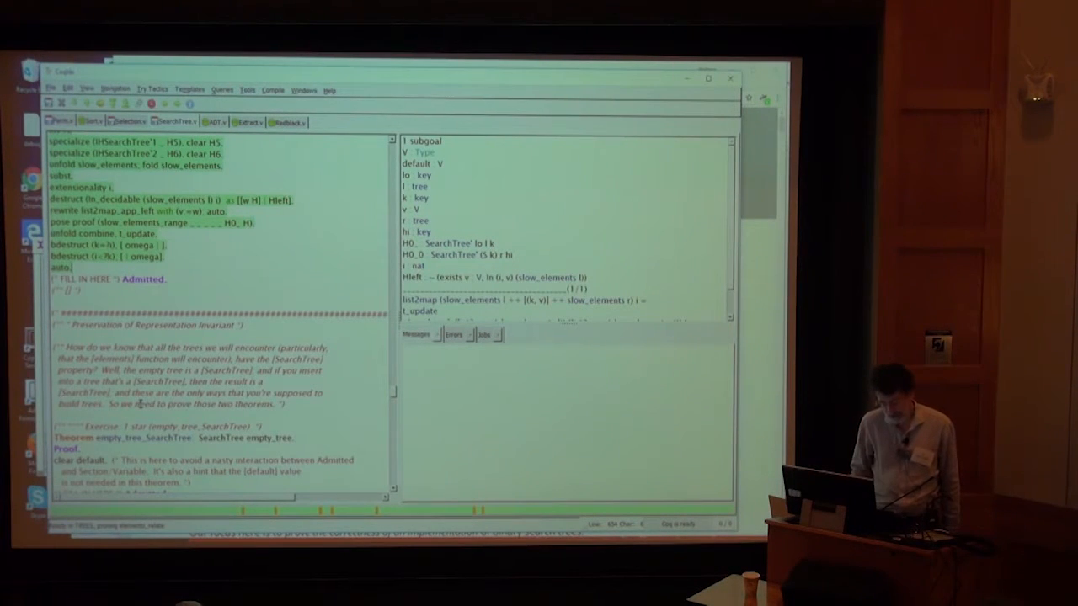
pyautogui.scroll(-3)
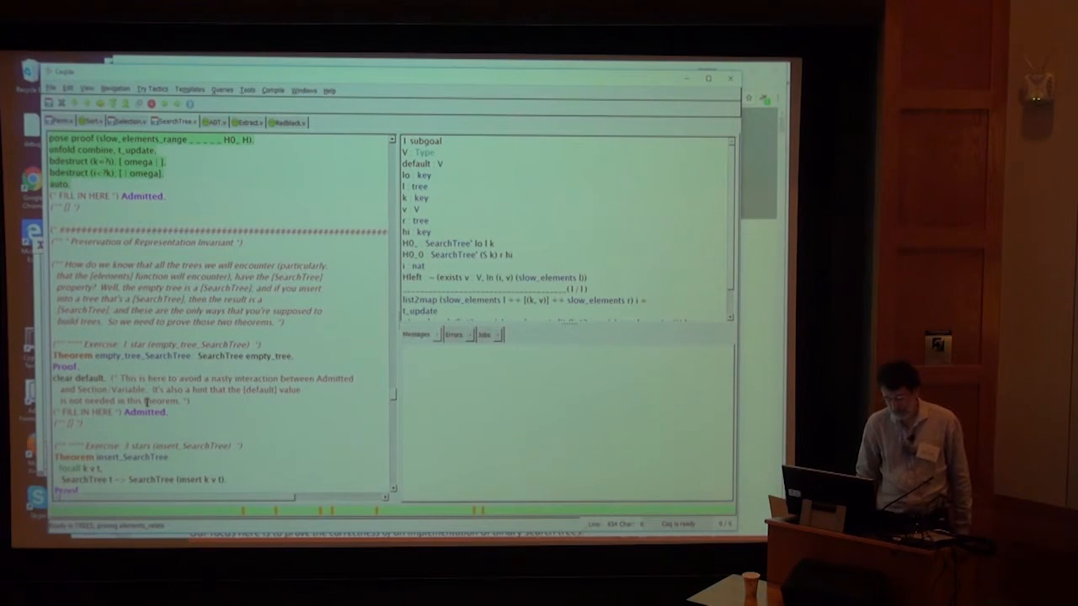
pyautogui.scroll(-3)
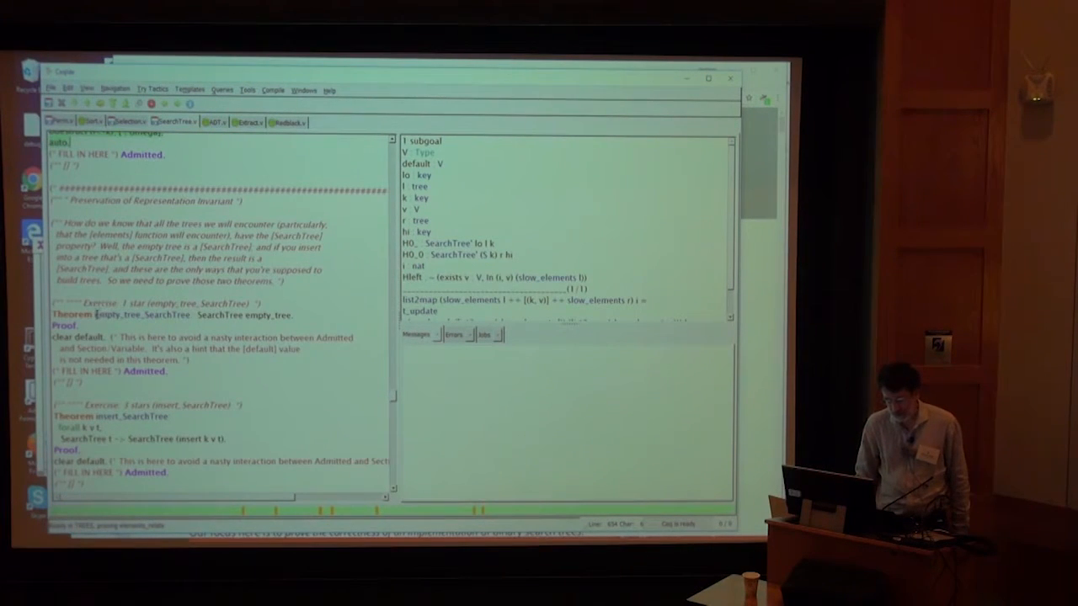
pyautogui.doubleClick(115, 315)
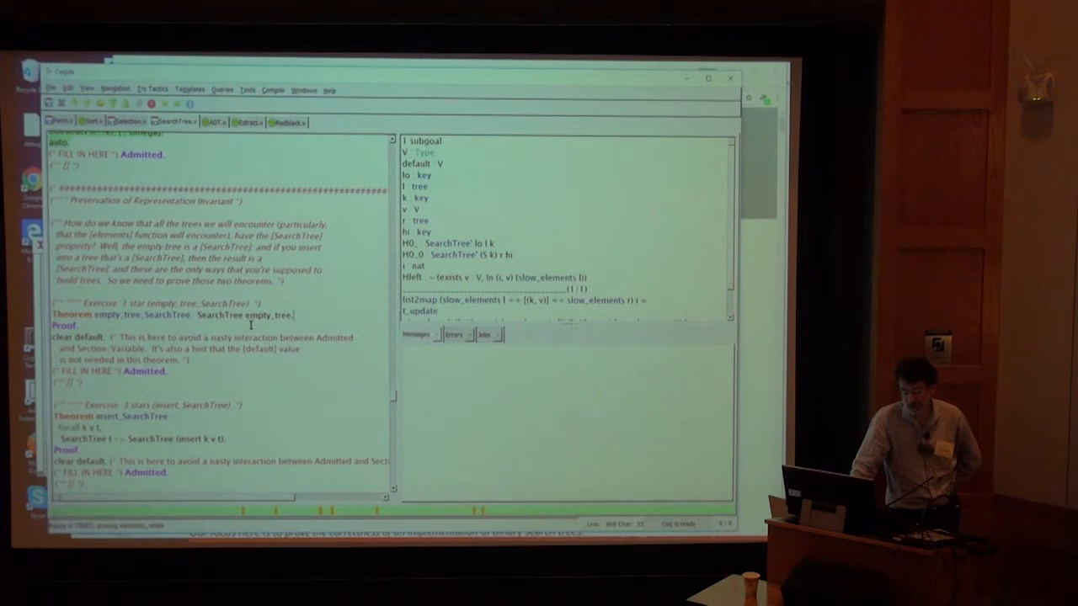
pyautogui.scroll(-3)
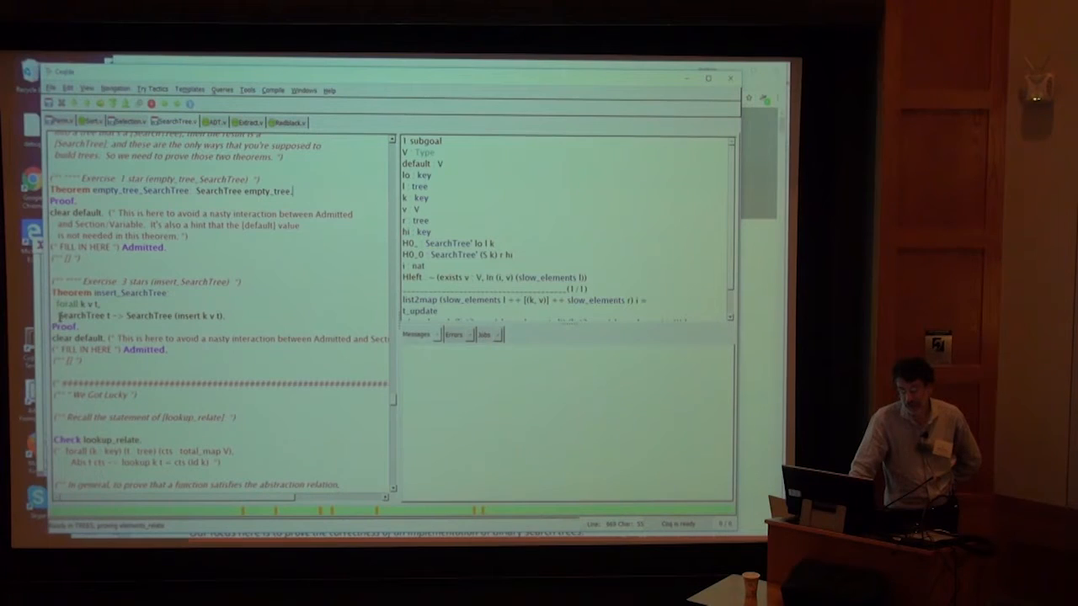
pyautogui.doubleClick(84, 315)
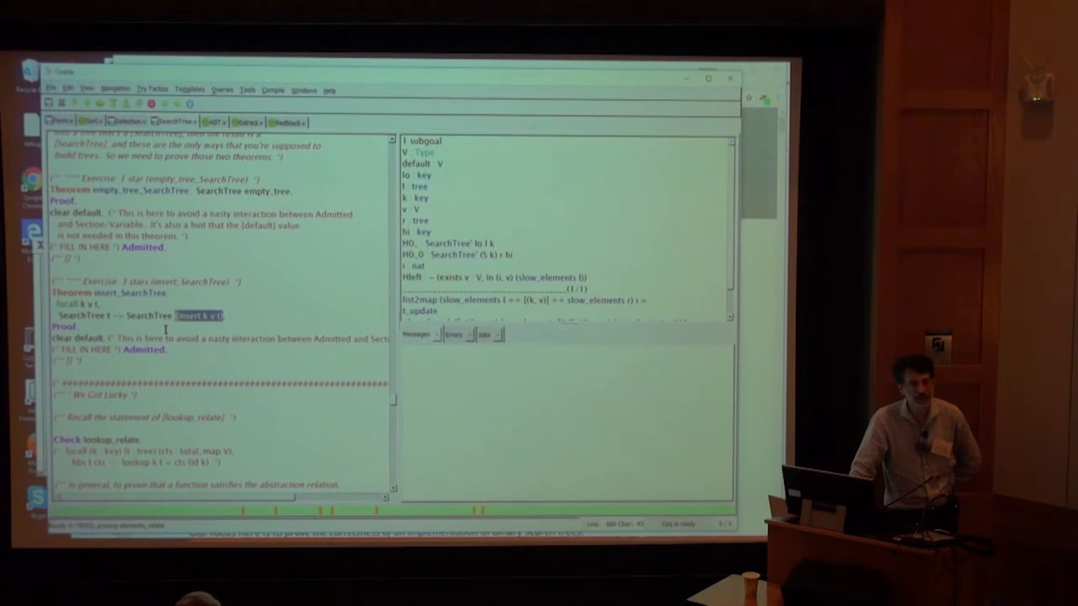
pyautogui.scroll(-3)
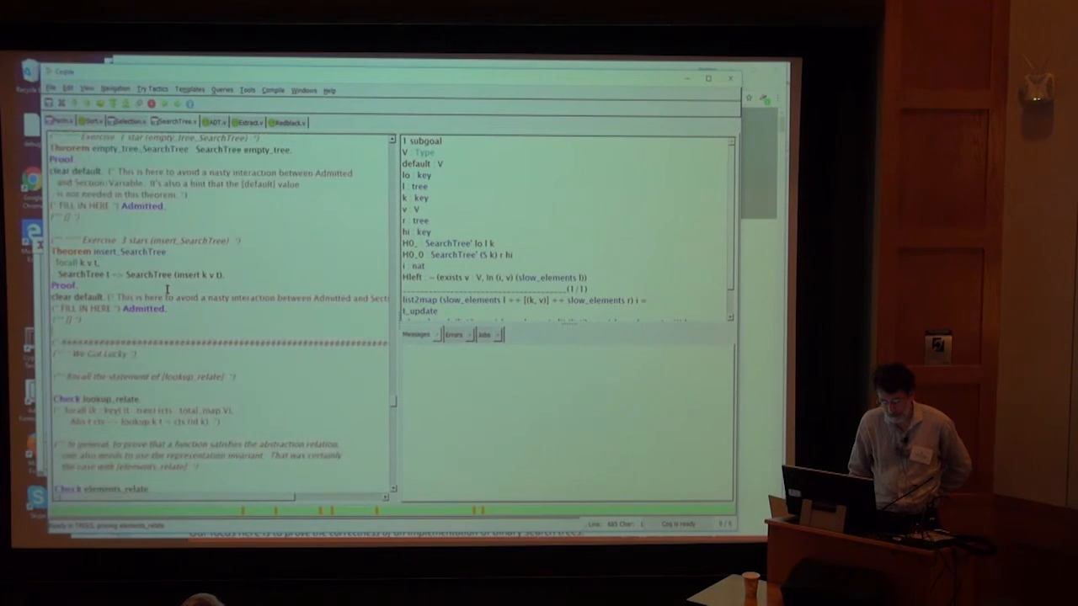
# Scroll down to lookup_relate' and select its name after checking the proof to no more subgoals.
pyautogui.scroll(-3)
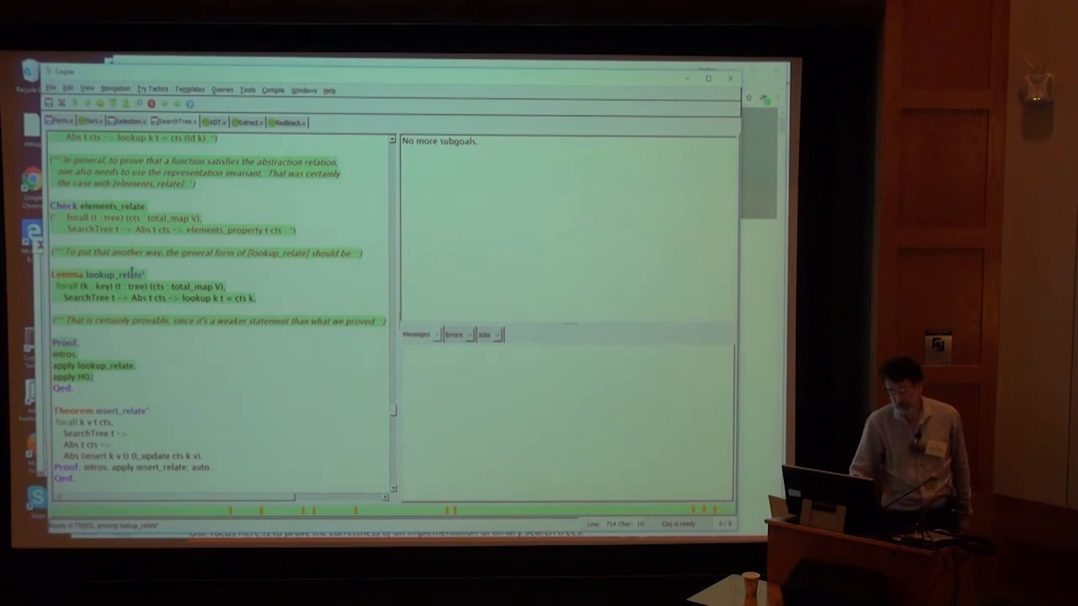
pyautogui.doubleClick(114, 275)
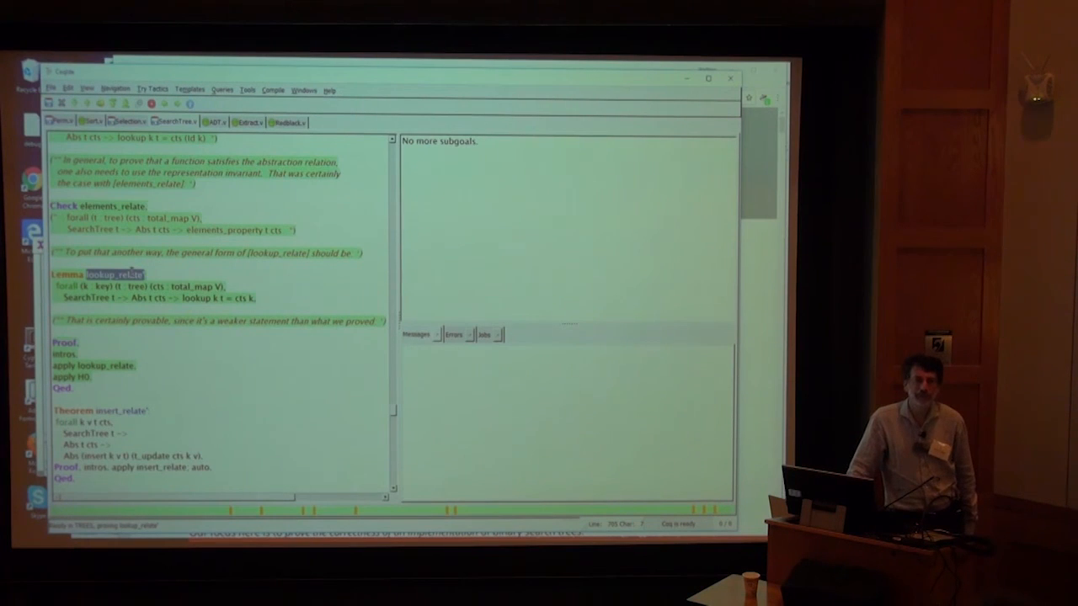